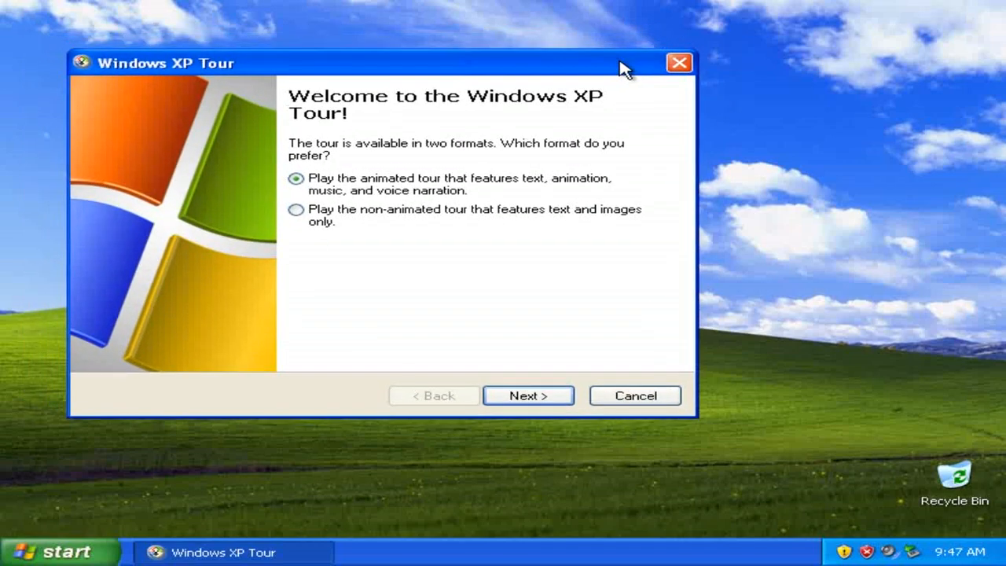
mouse_move(742, 365)
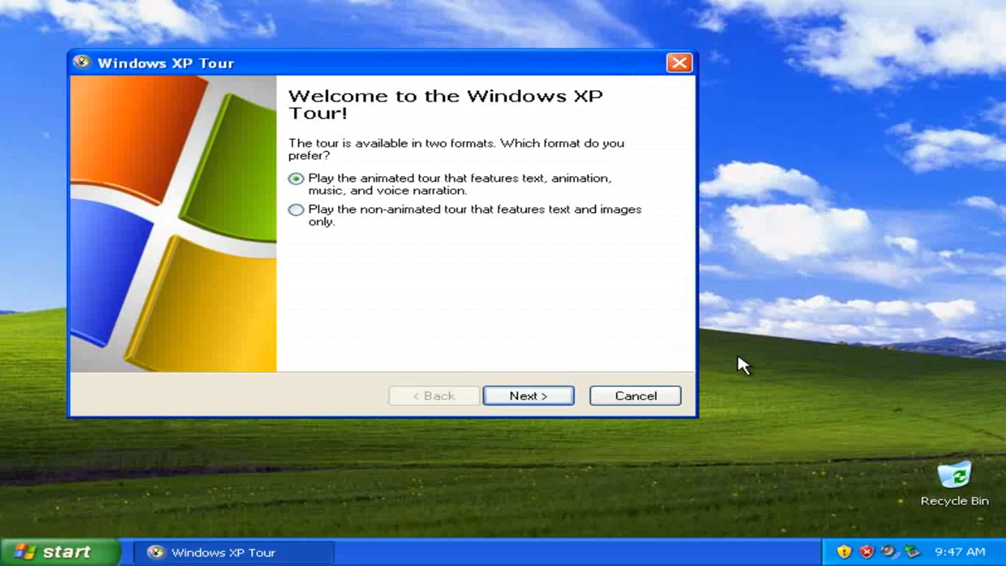
Start the animated tour and let the intro play to Best for Business
left_click(528, 396)
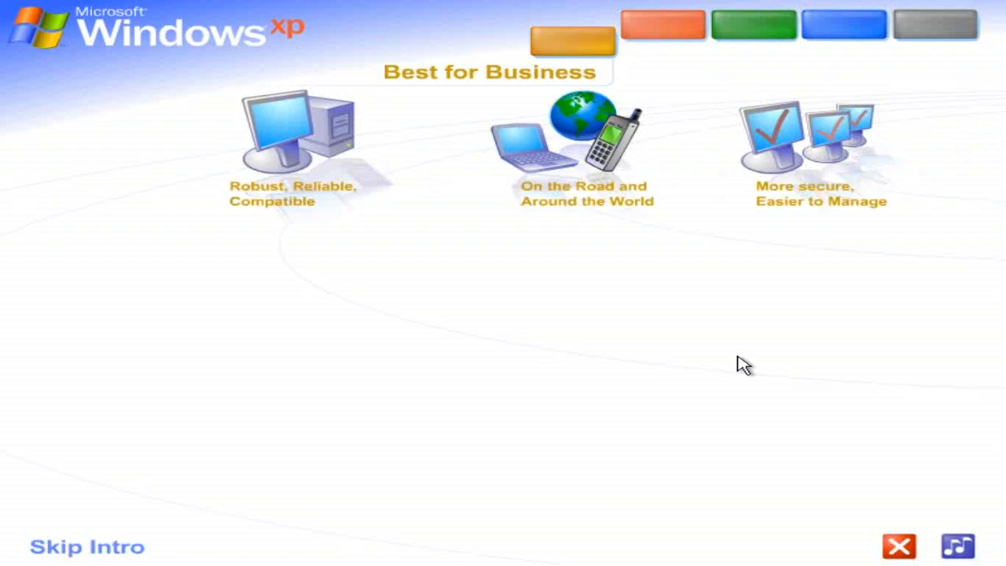
Let the intro continue through The Connected Home and Office to Windows XP Basics
left_click(661, 24)
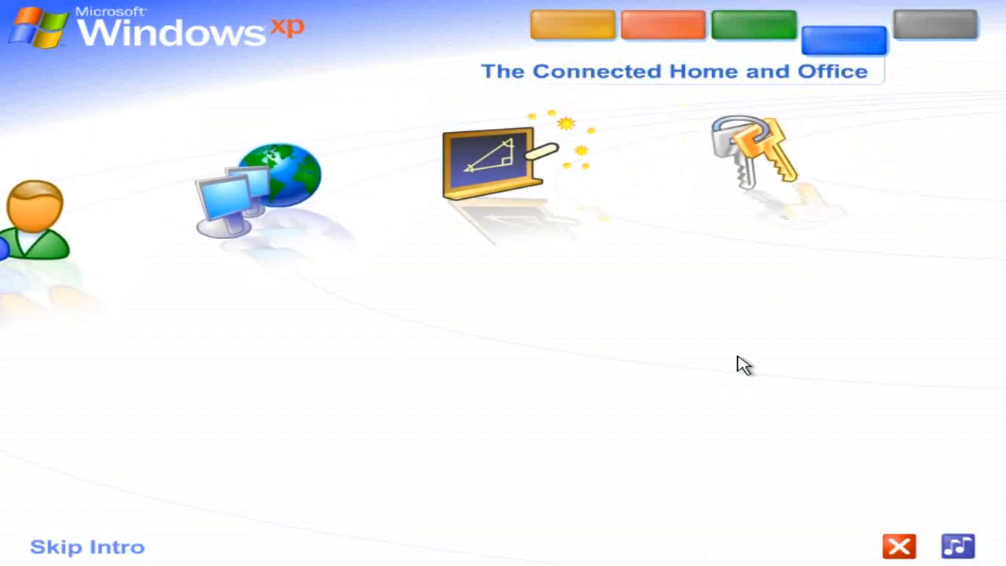
left_click(934, 25)
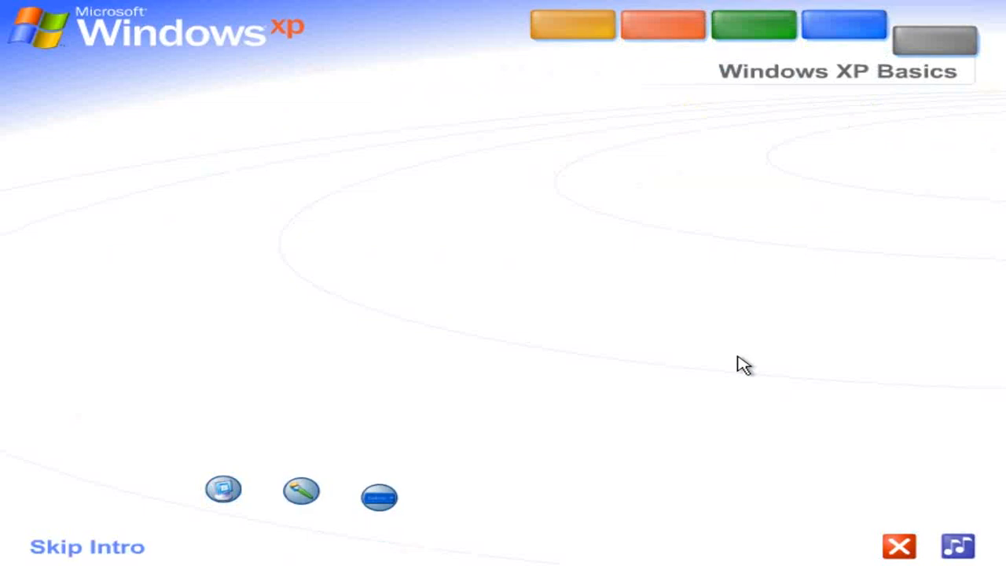